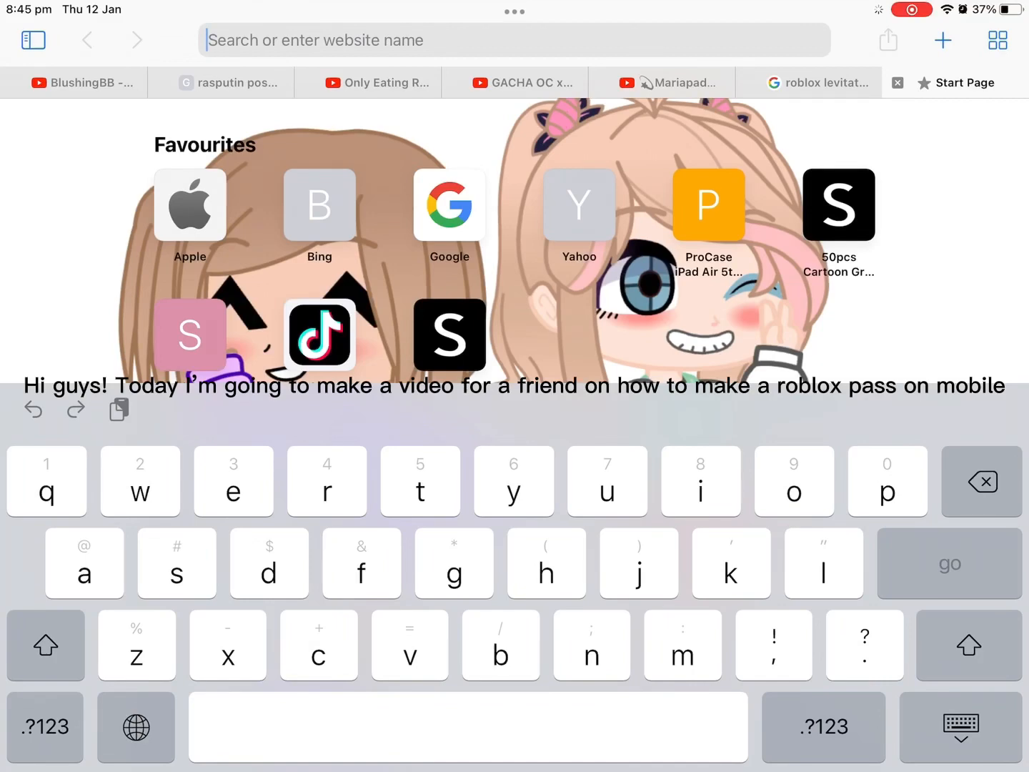
Load roblox.com in Safari to reach the signed-in Roblox home page.
text(roblox.com)
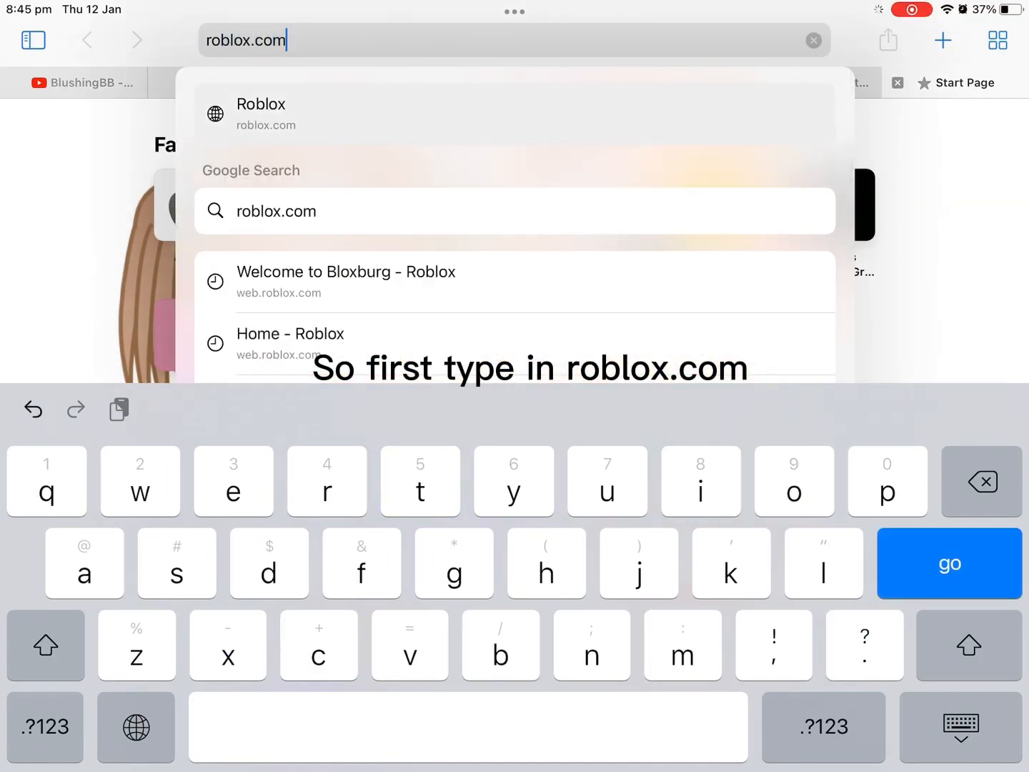
click(949, 563)
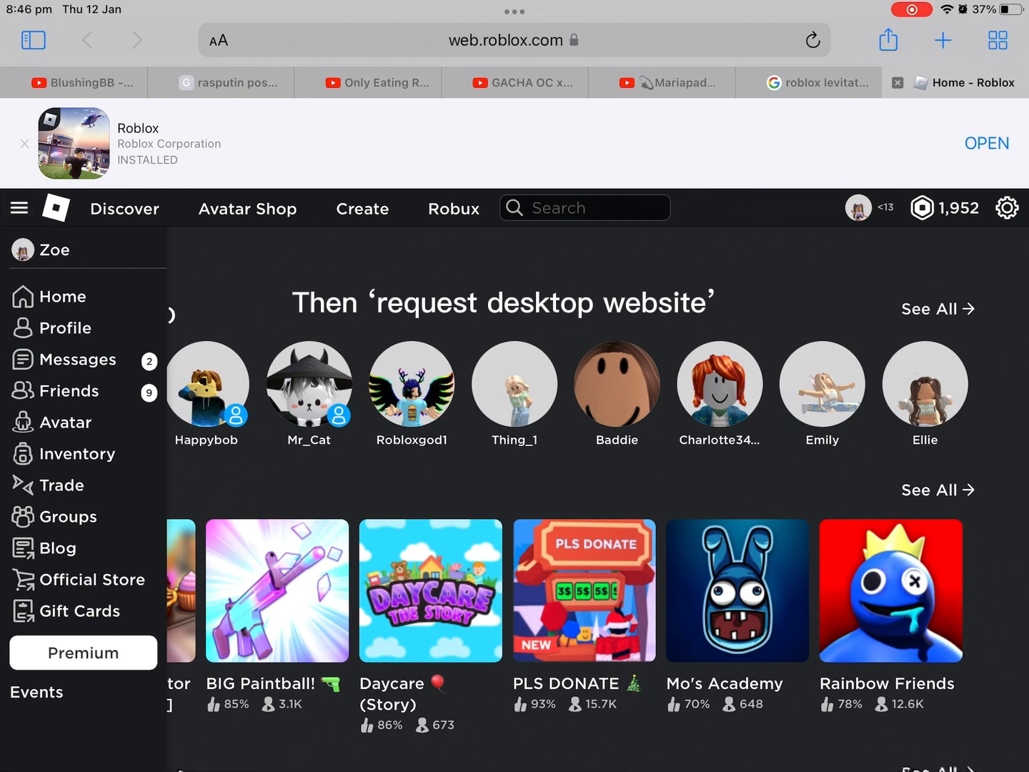
Request the desktop site and go to My Creations via Create.
click(218, 40)
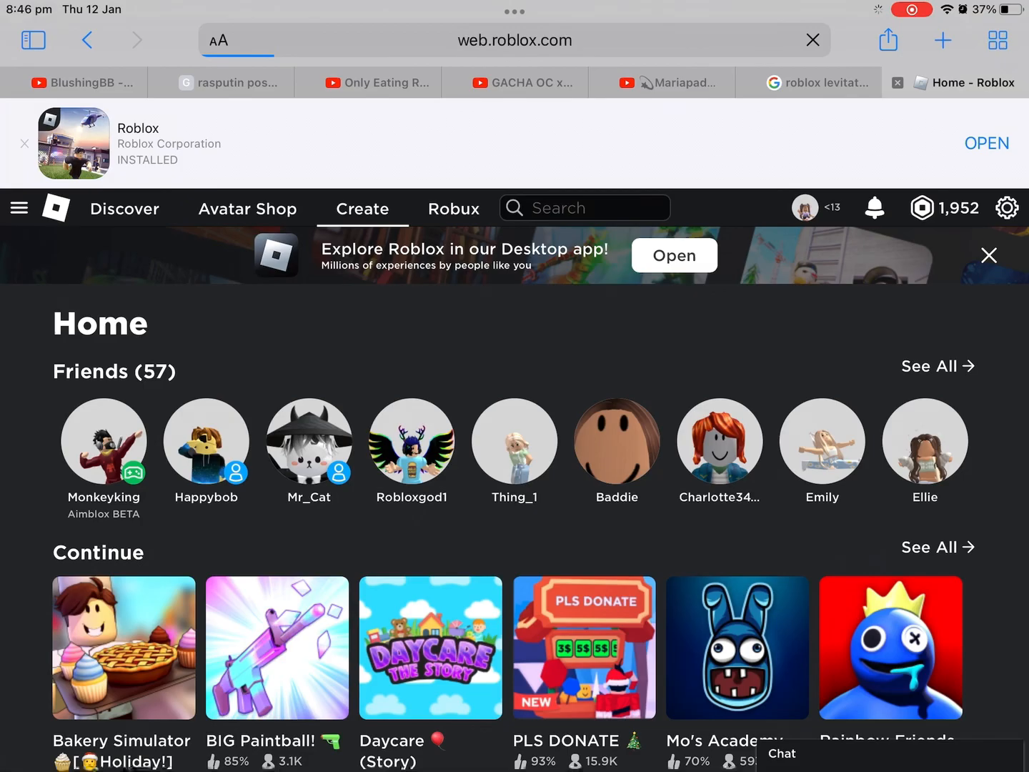
click(362, 208)
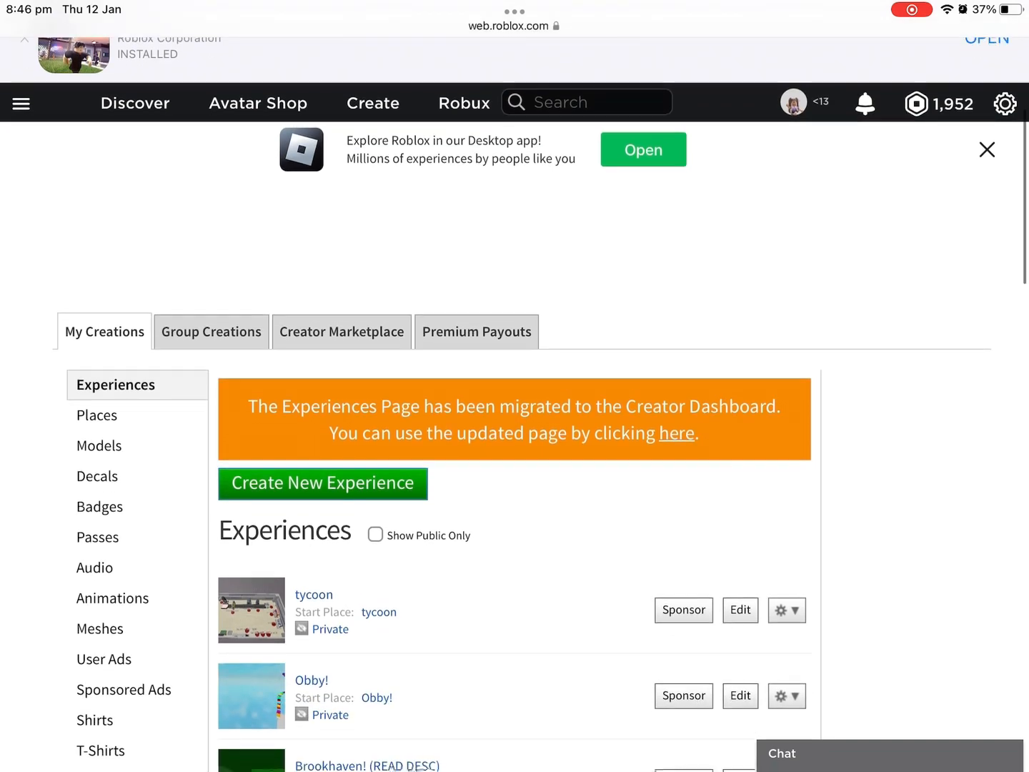
Reach the Passes section showing an empty Create a Pass form.
scroll(down, 3)
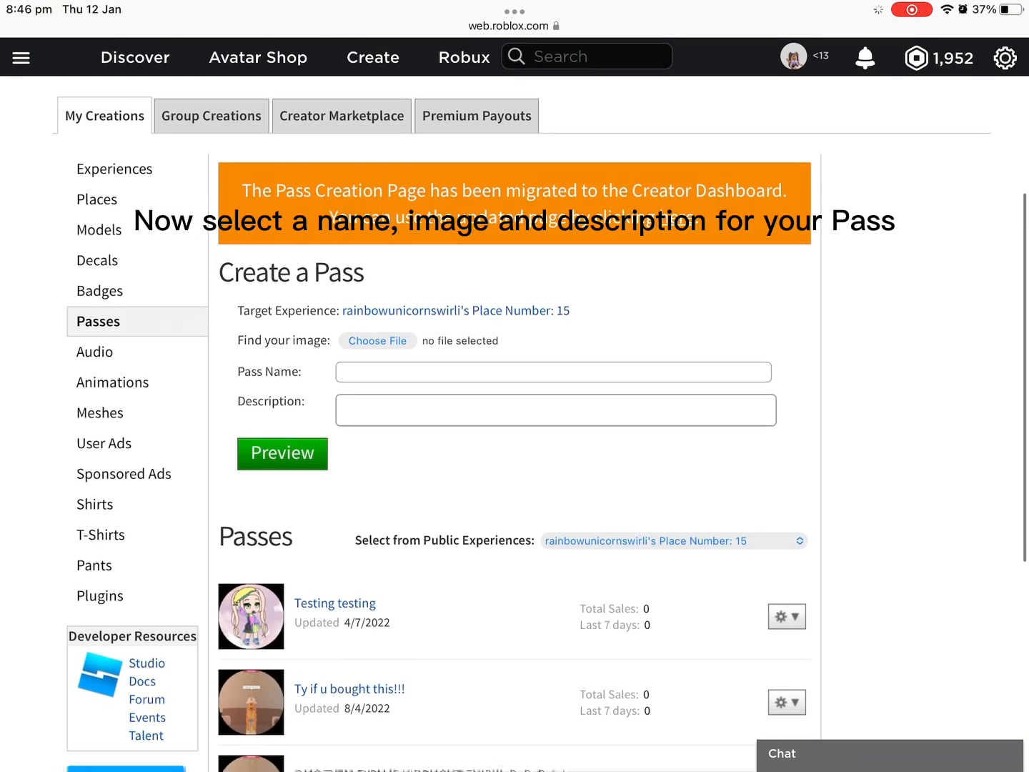
Add an image and name the pass 'Ty if you bought this!' with a short description.
click(378, 340)
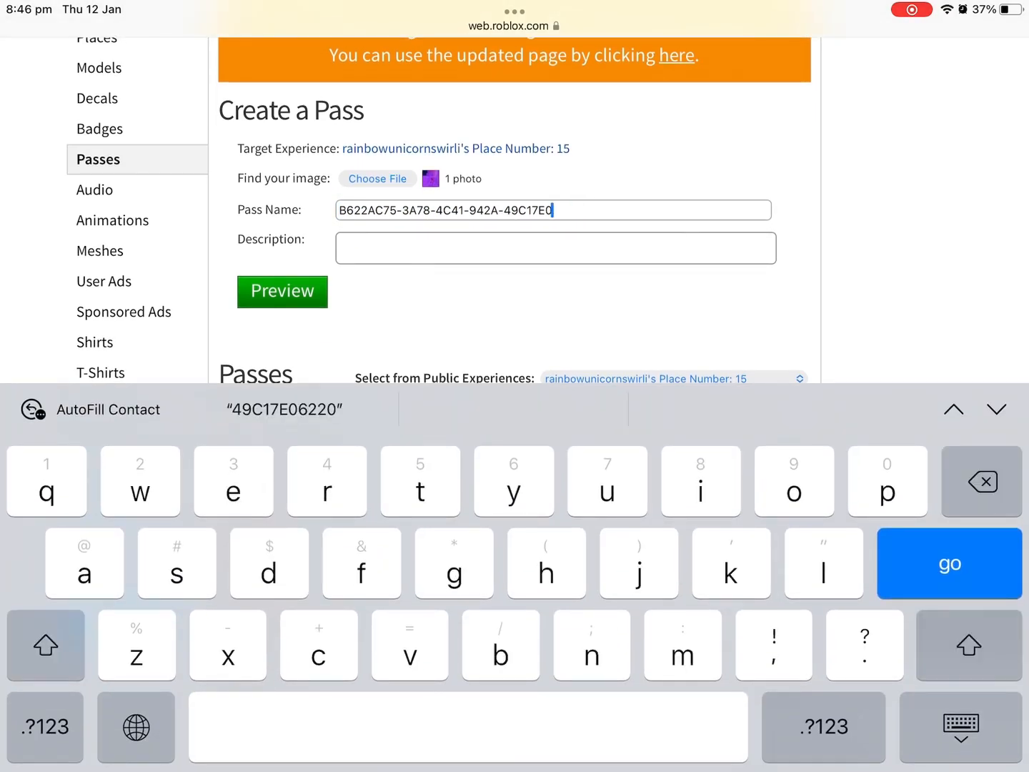
key(backspace)
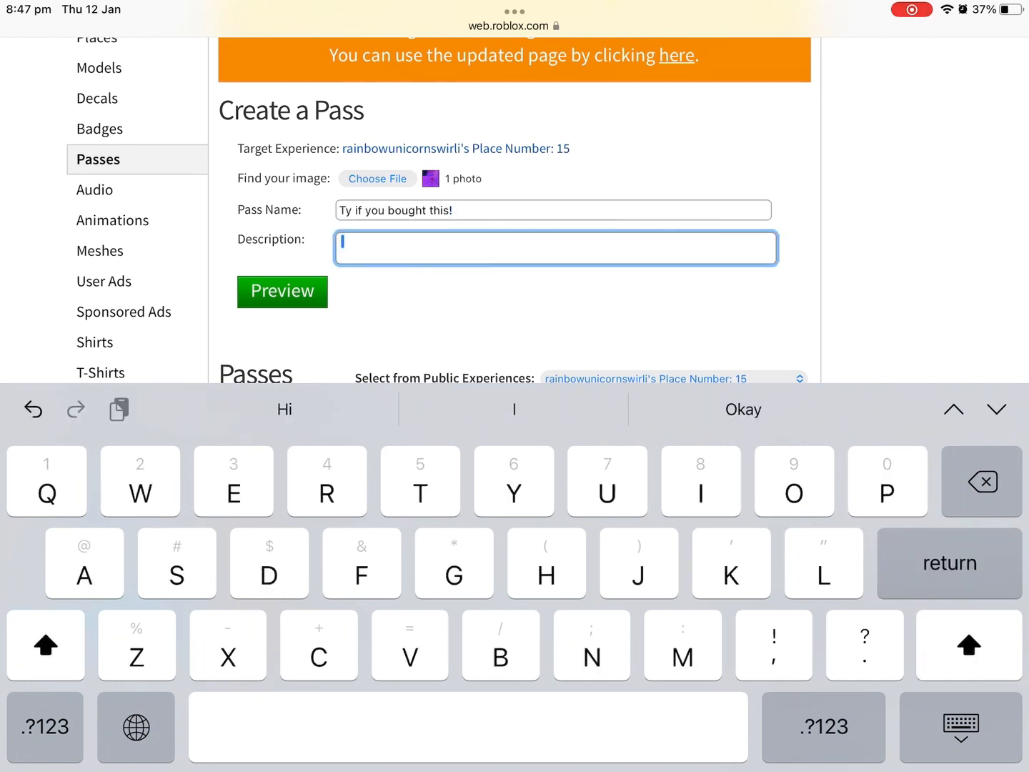
text(Ty if you buy this)
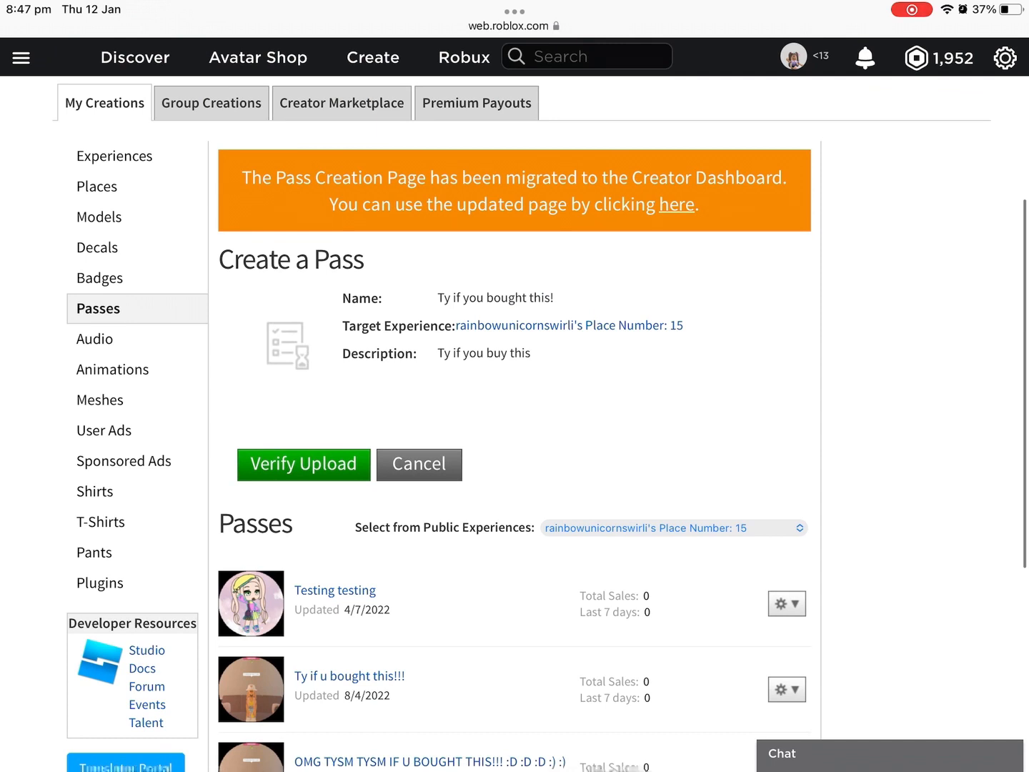
Verify the upload so the pass 'Ty if you bought this!' is created and listed.
click(302, 463)
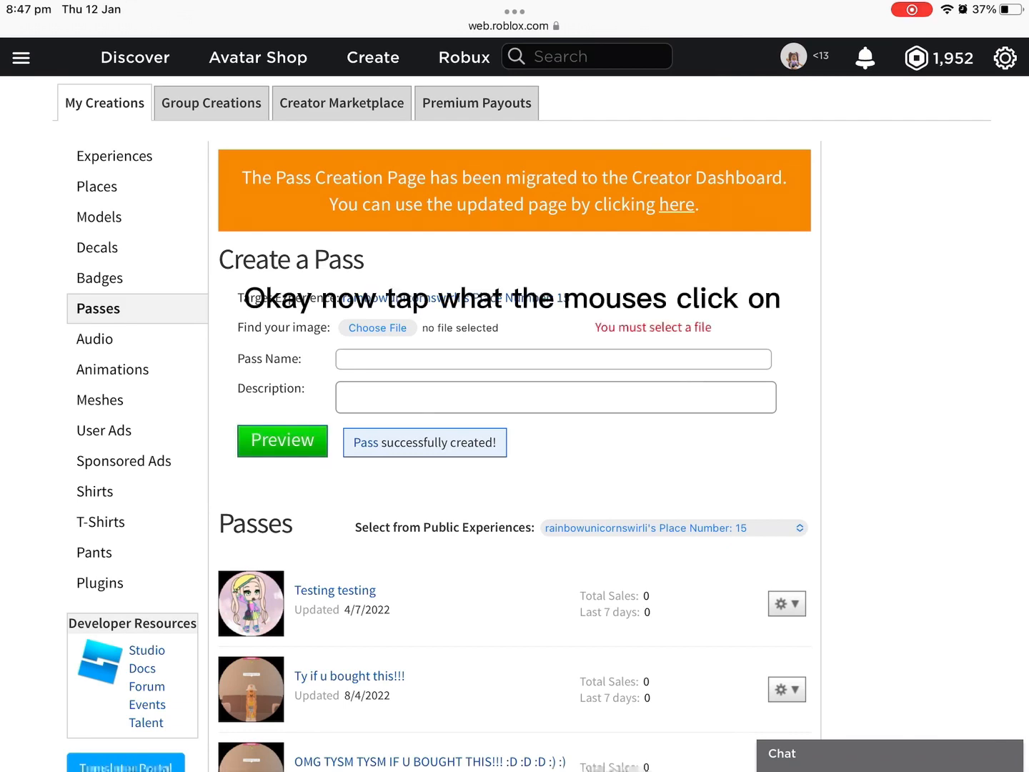
scroll(down, 3)
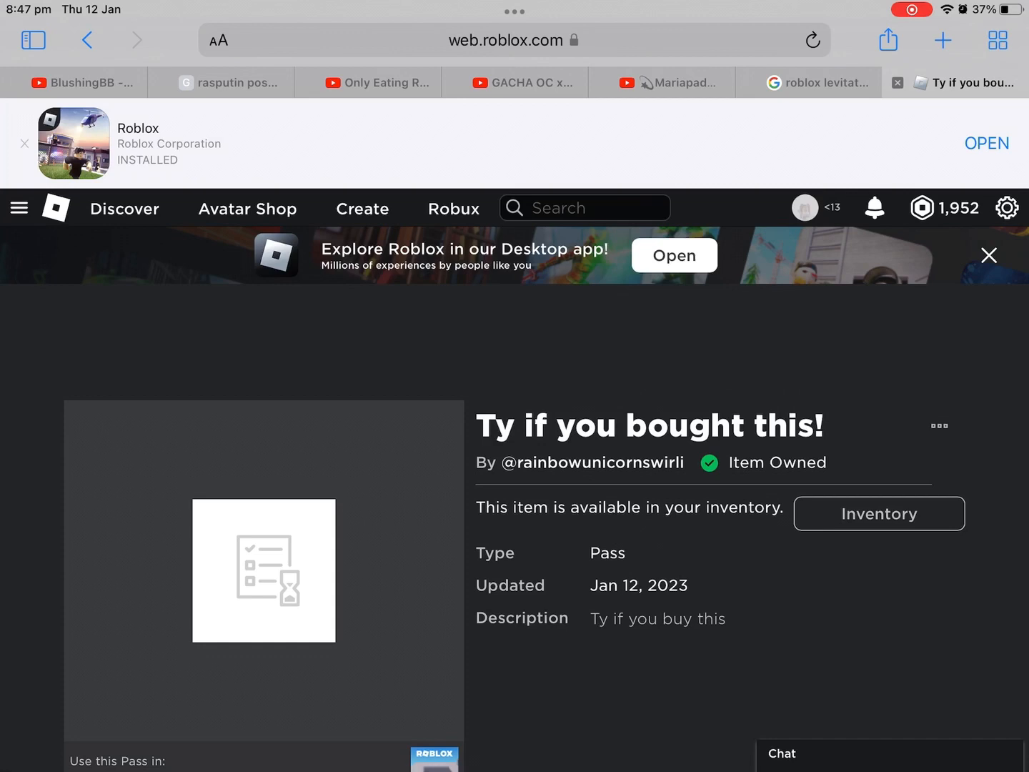
Reach the Configure Pass page for 'Ty if you bought this!' from its ••• menu.
click(939, 426)
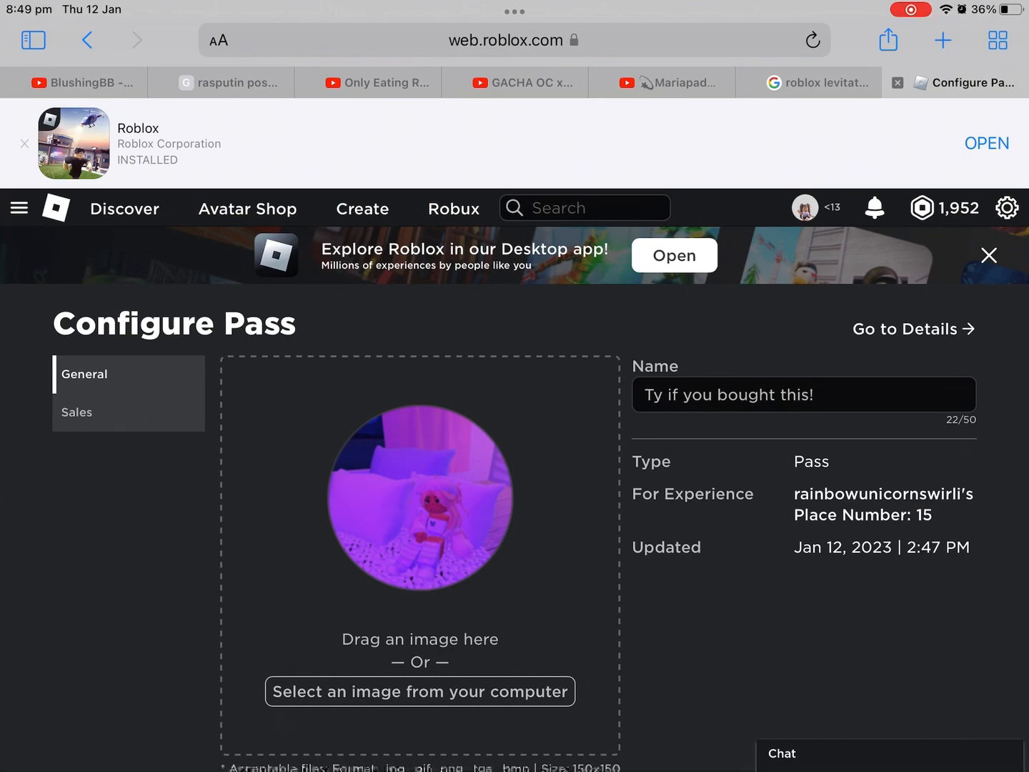
scroll(down, 3)
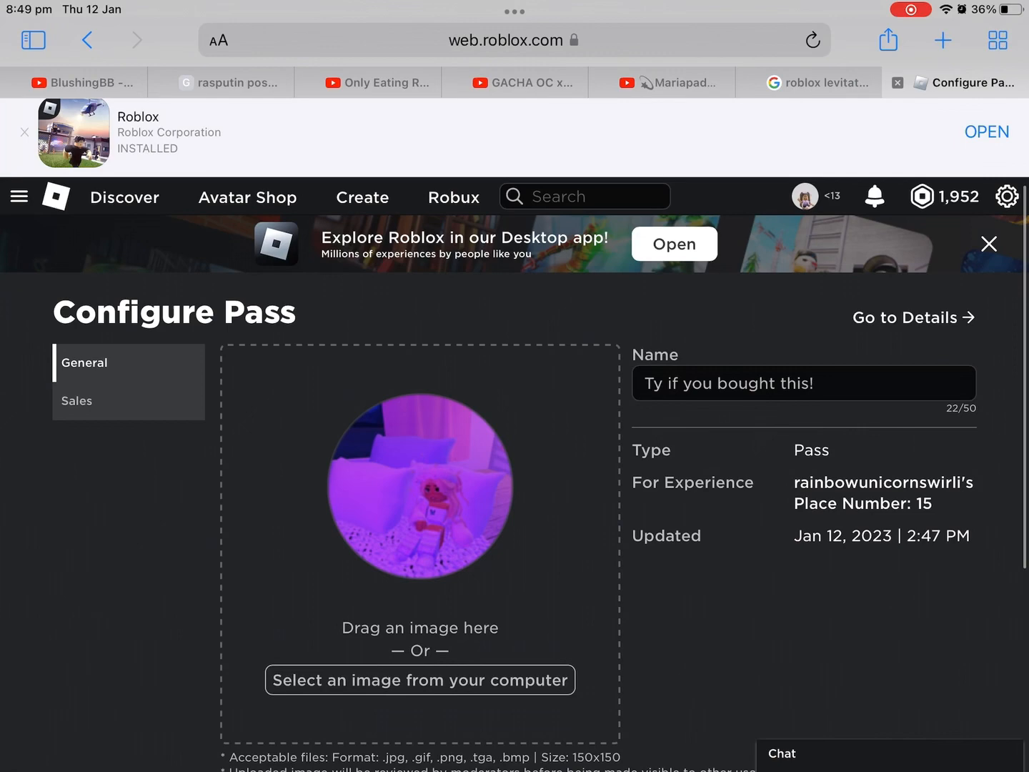
Set the pass price to 10 Robux in Sales, save it, and return to General.
click(77, 400)
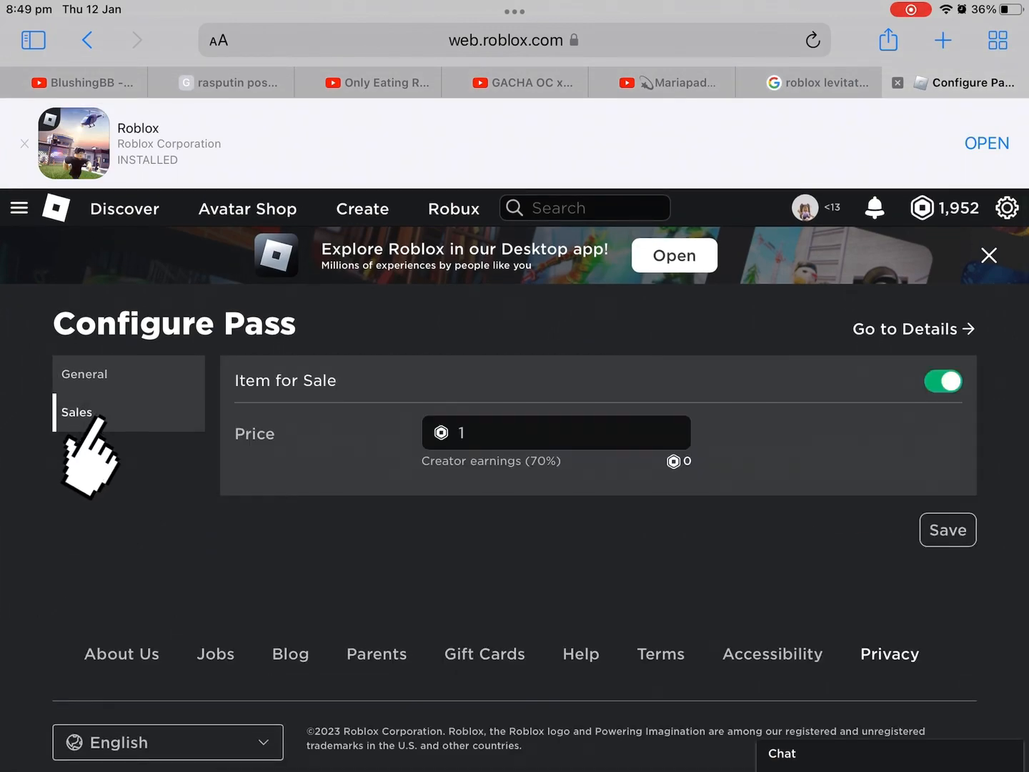
click(556, 432)
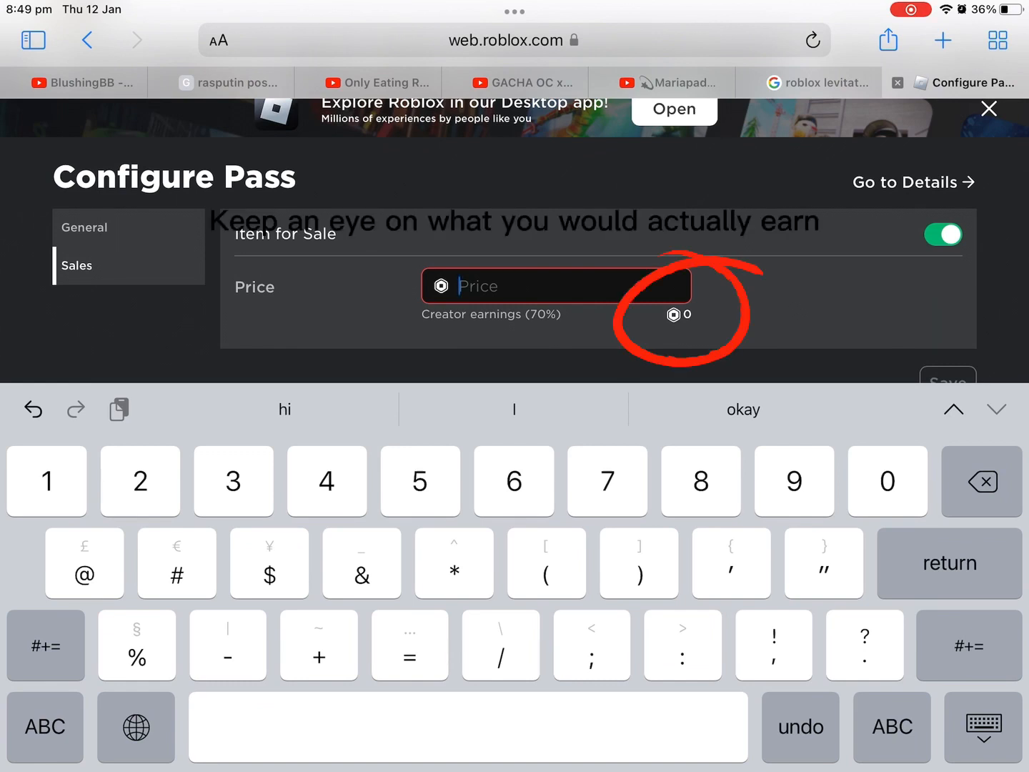
text(5)
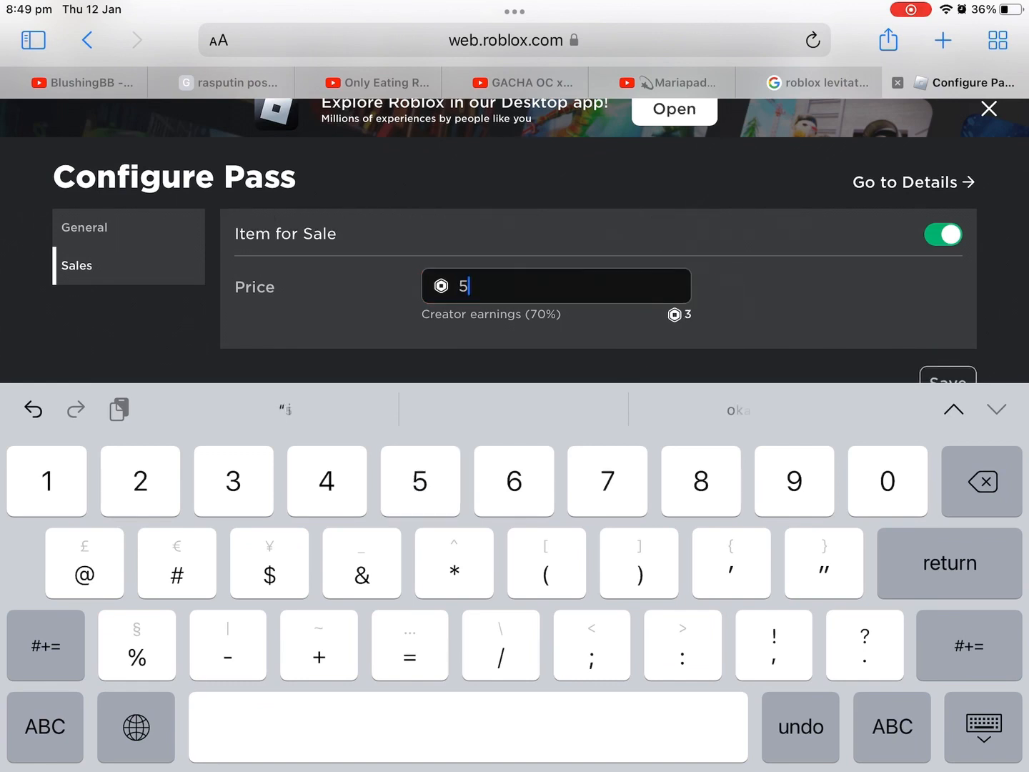
key(backspace)
text(10)
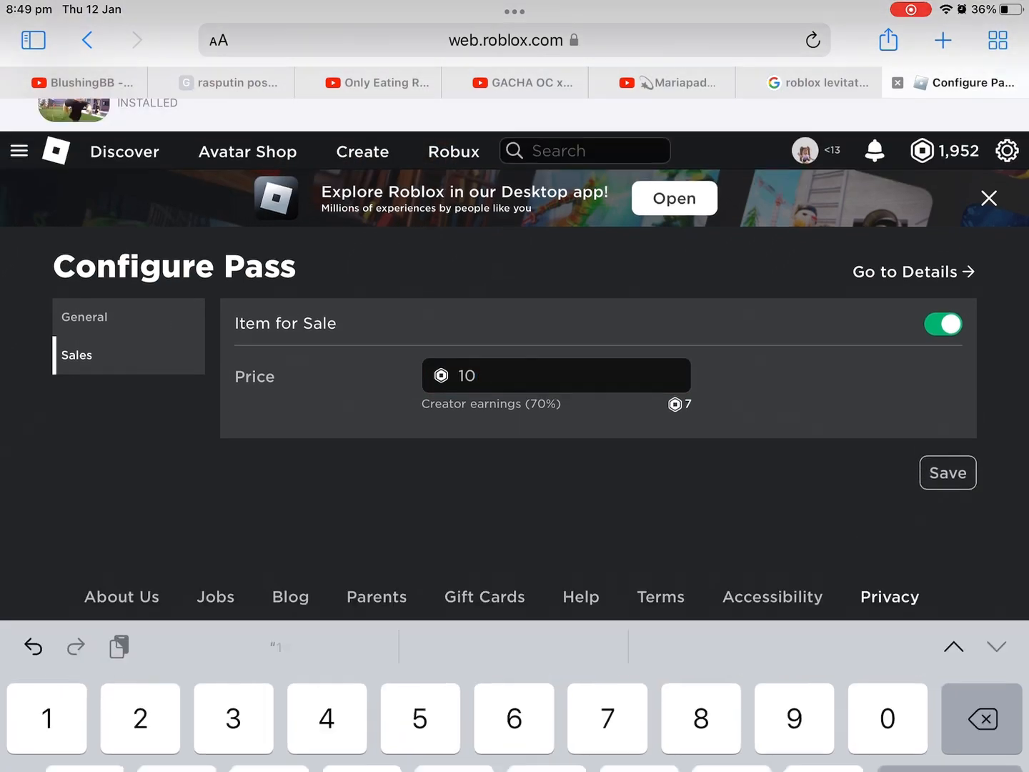
click(946, 471)
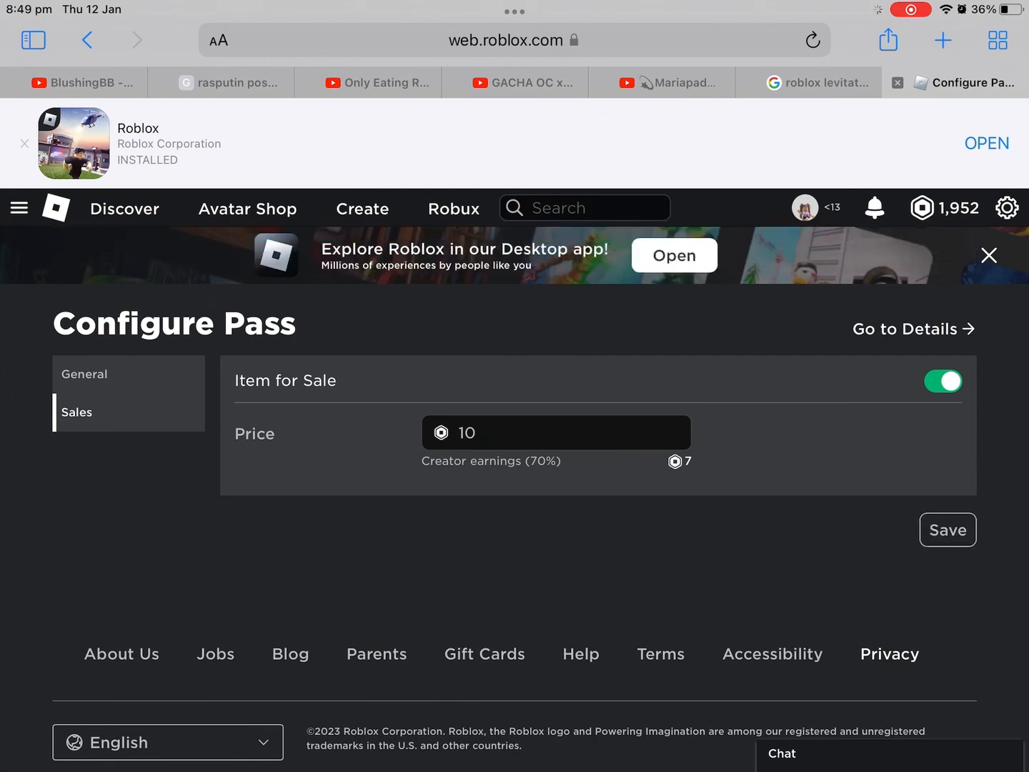
click(83, 375)
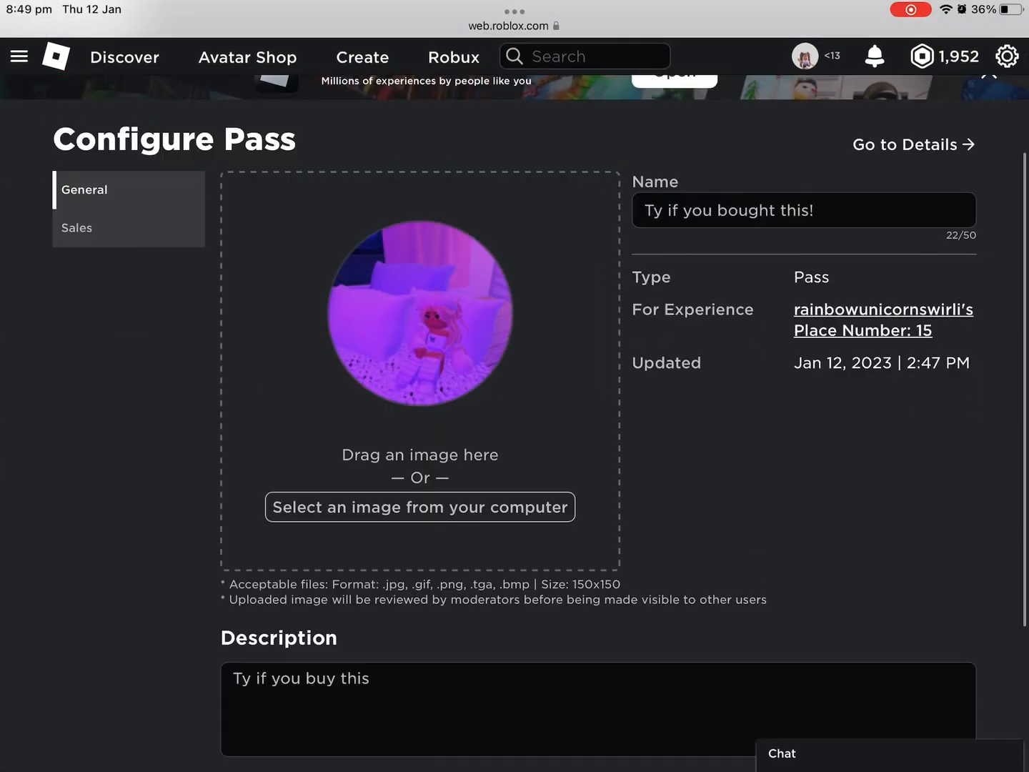